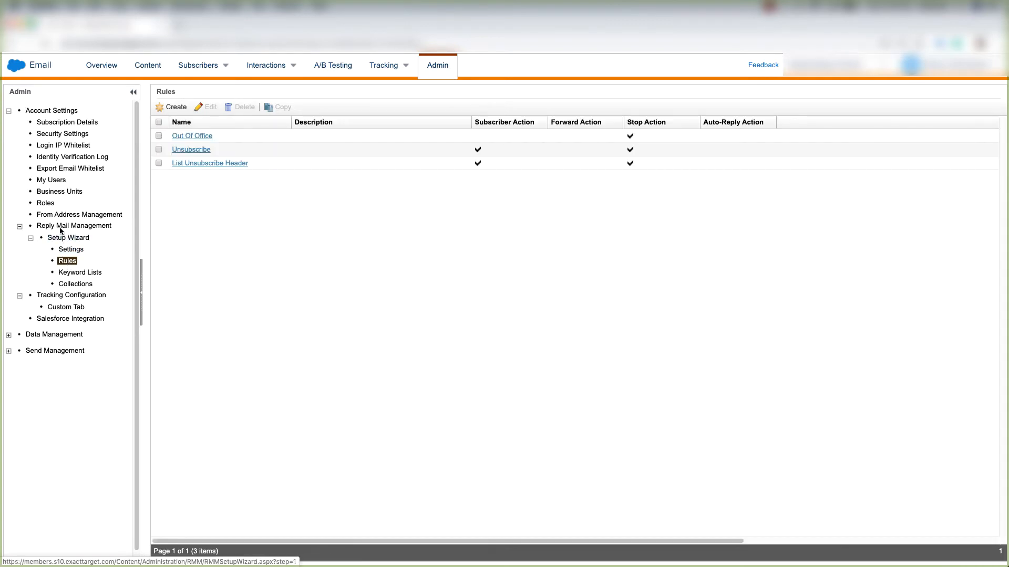
mouse_move(183, 175)
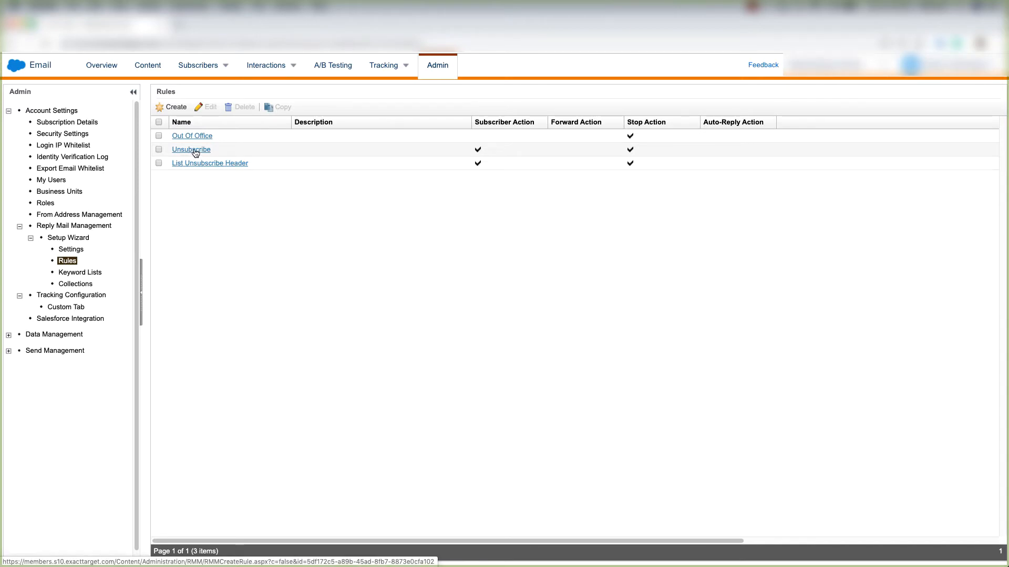
Review the Unsubscribe rule's keyword criteria and actions, then begin a new keyword list
left_click(190, 149)
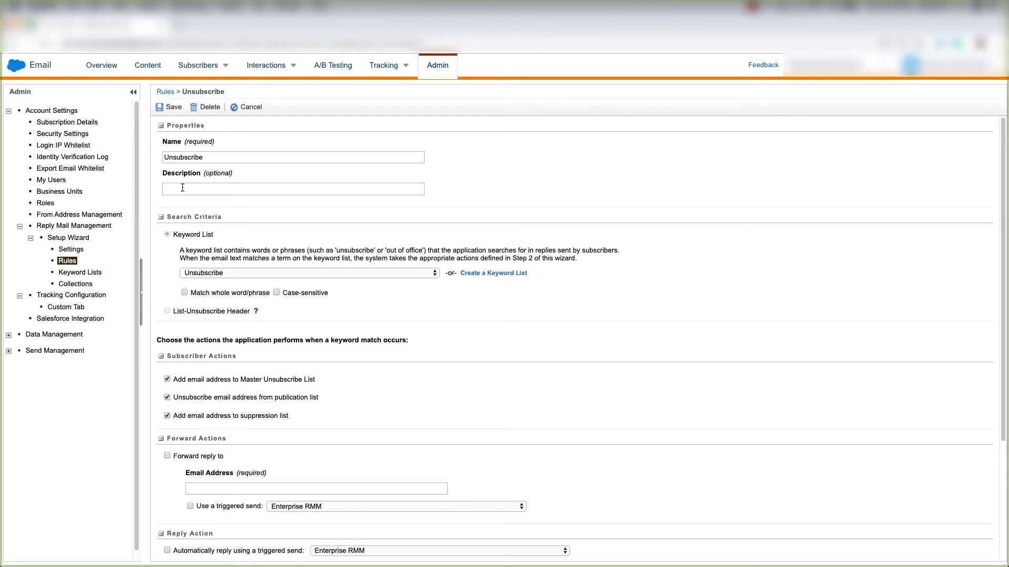
scroll("down", 3)
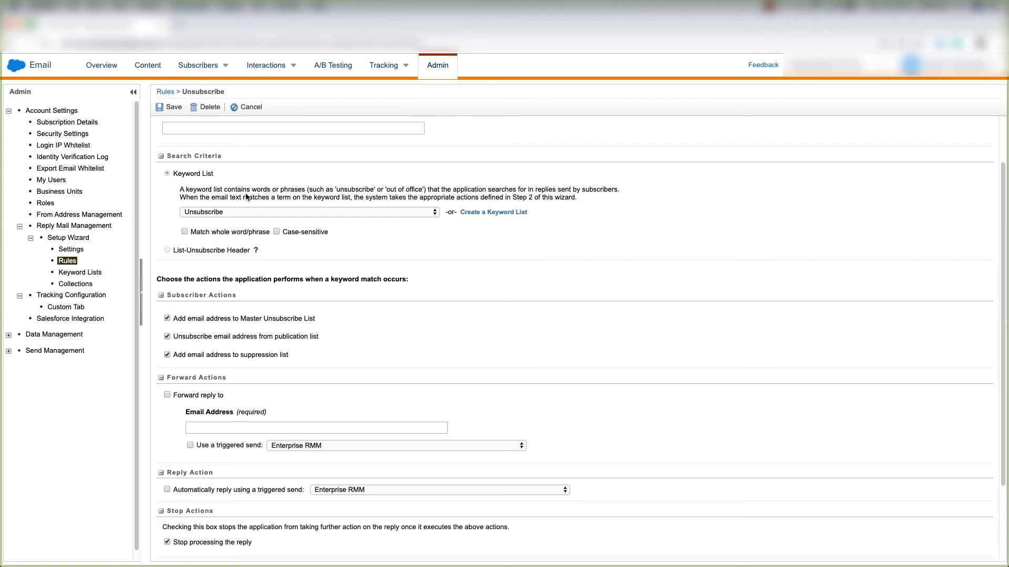
mouse_move(354, 201)
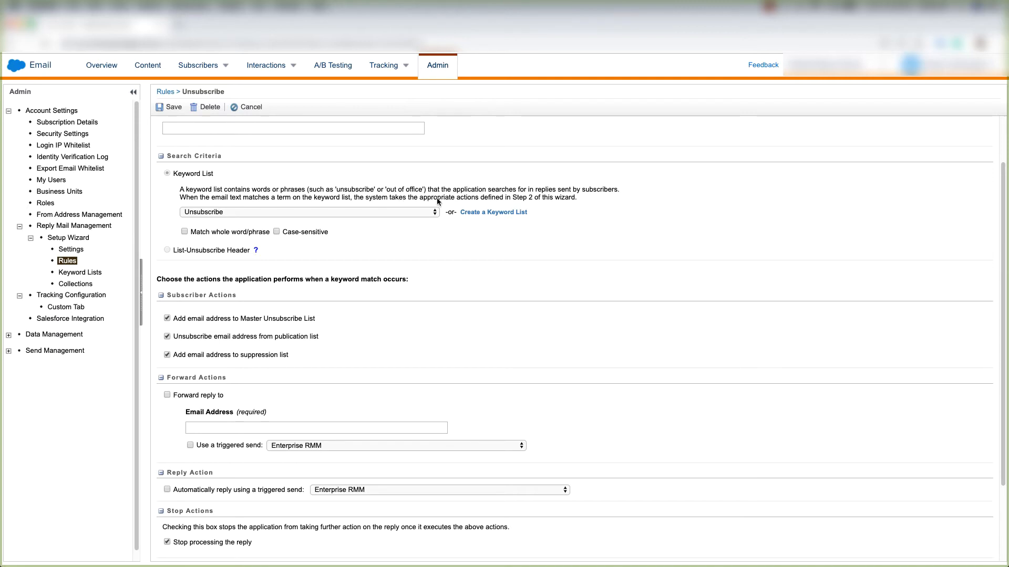
mouse_move(533, 203)
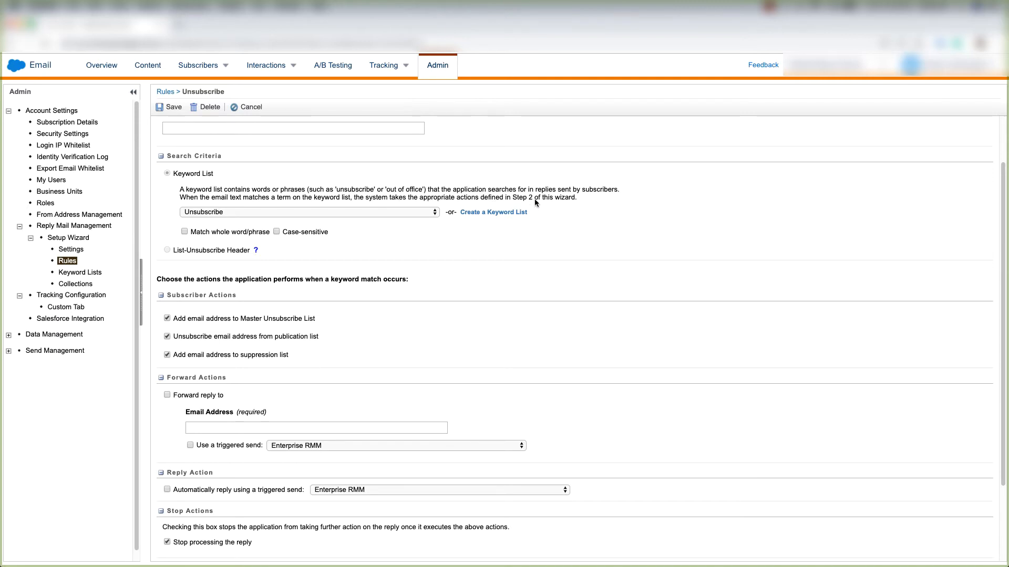
mouse_move(562, 211)
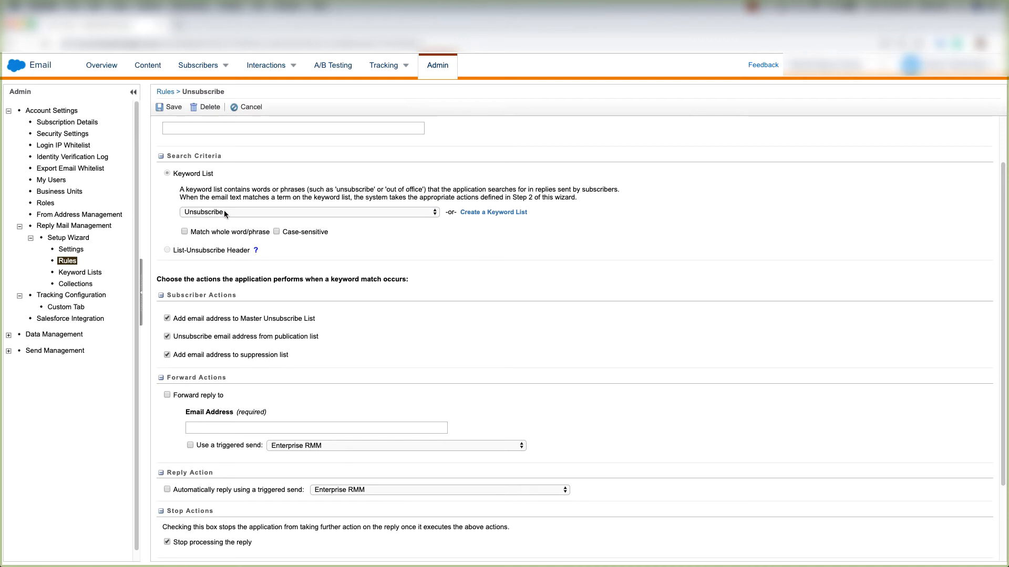
mouse_move(500, 217)
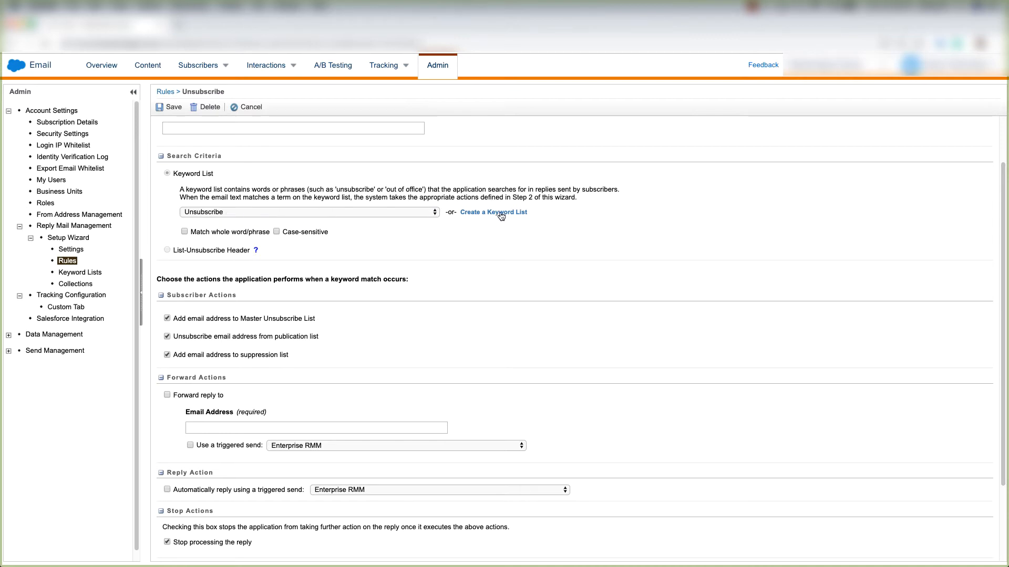
mouse_move(494, 212)
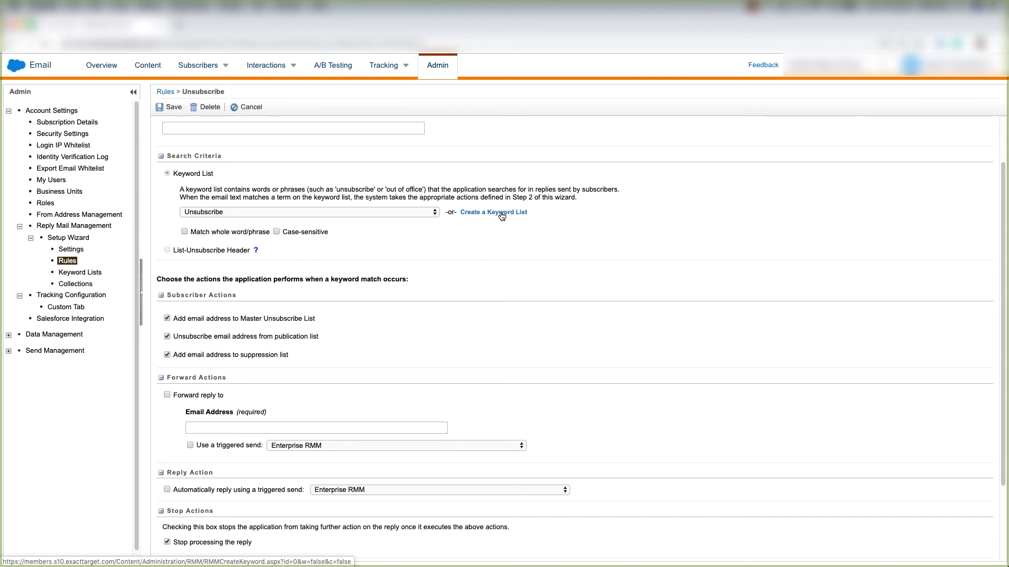
left_click(493, 213)
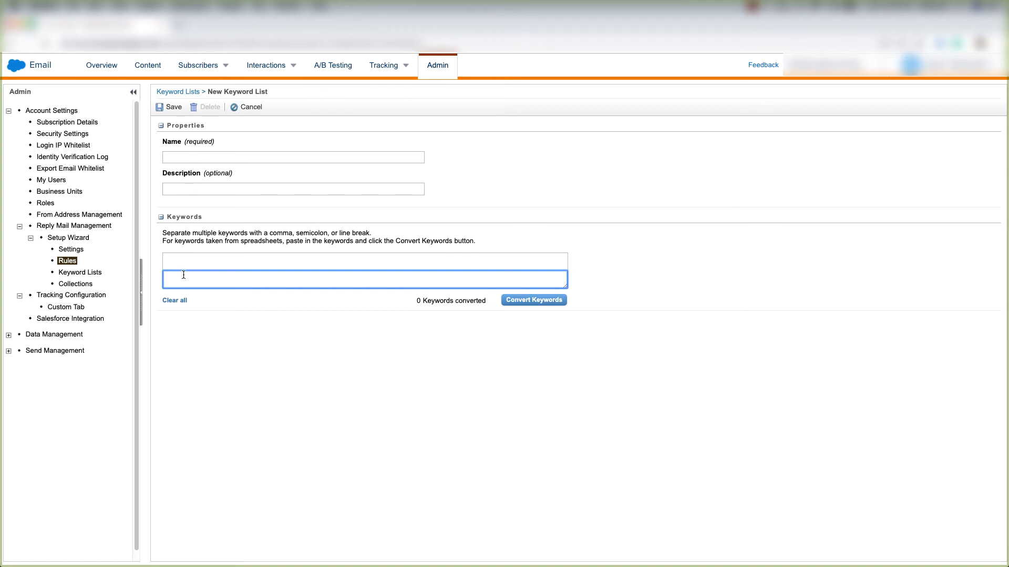
mouse_move(230, 230)
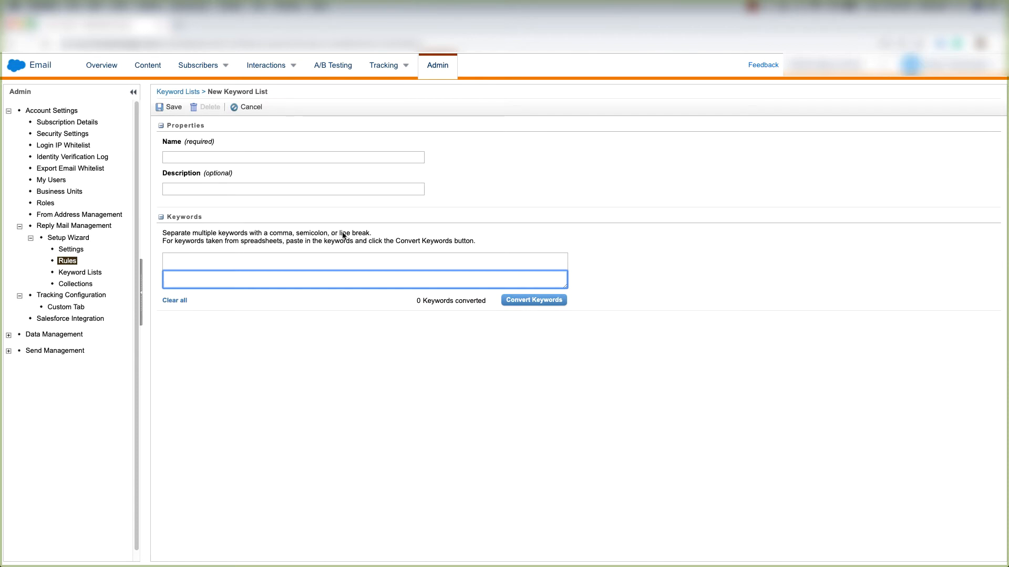
mouse_move(530, 305)
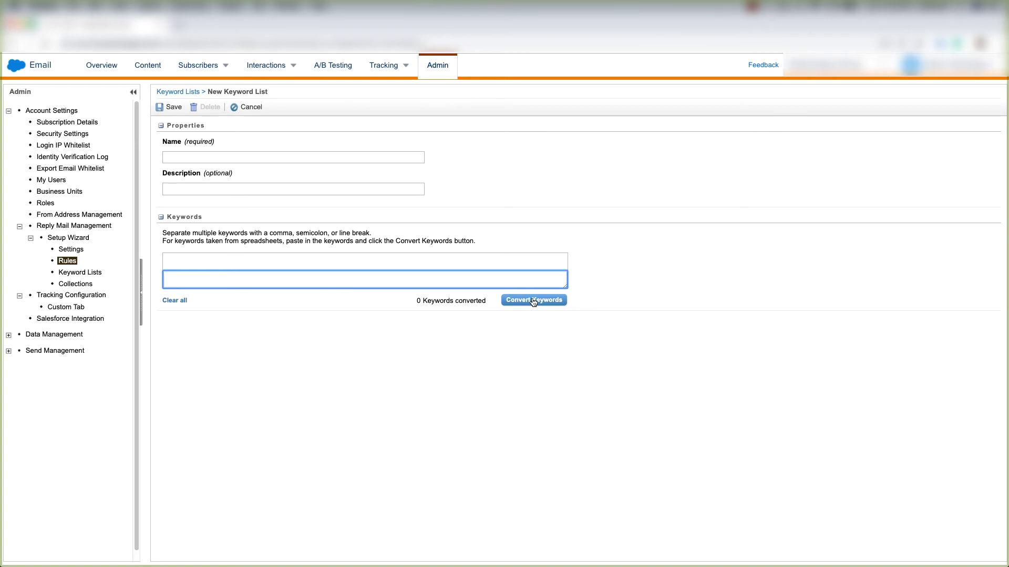
mouse_move(397, 208)
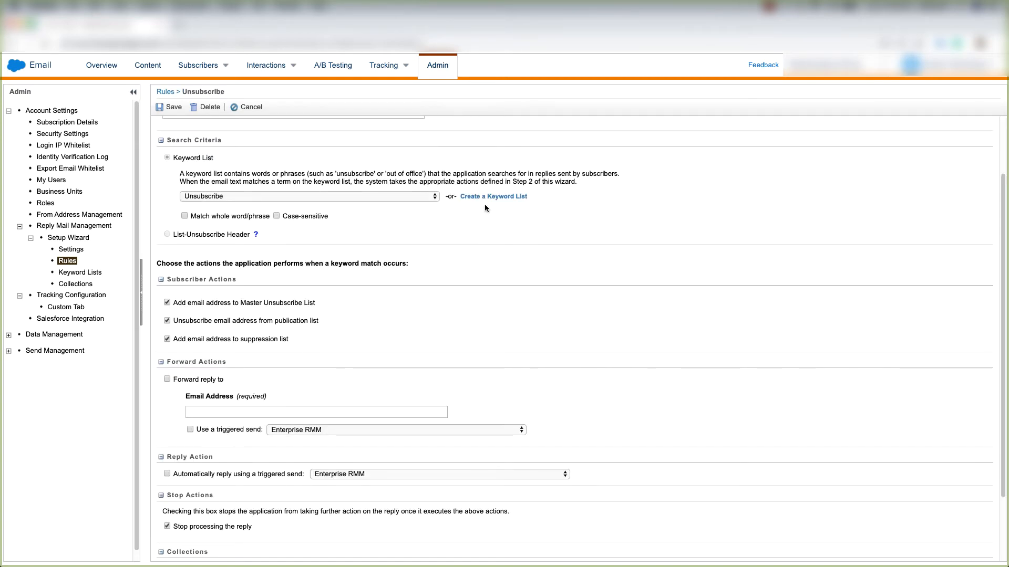
mouse_move(418, 198)
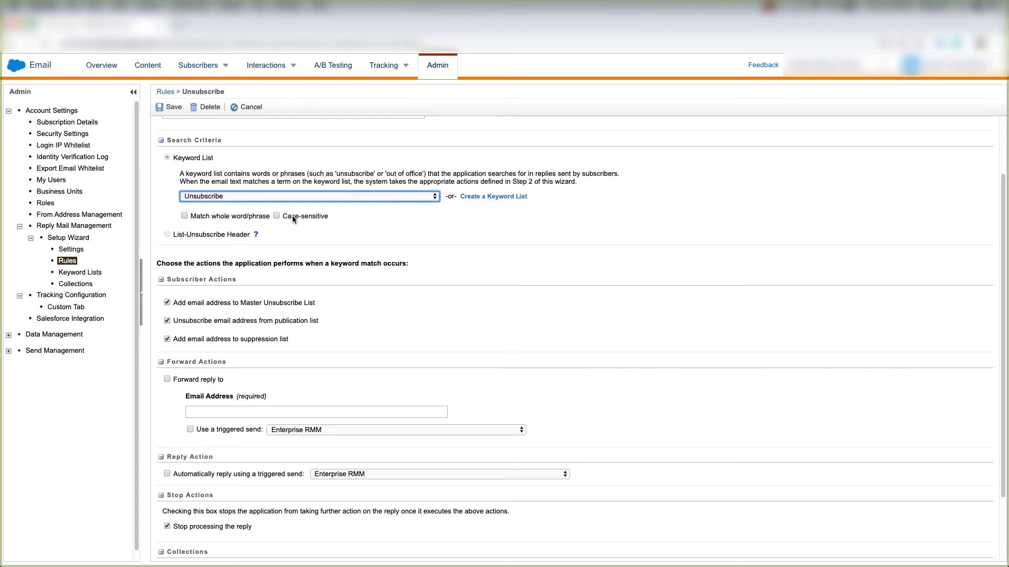
scroll("down", 3)
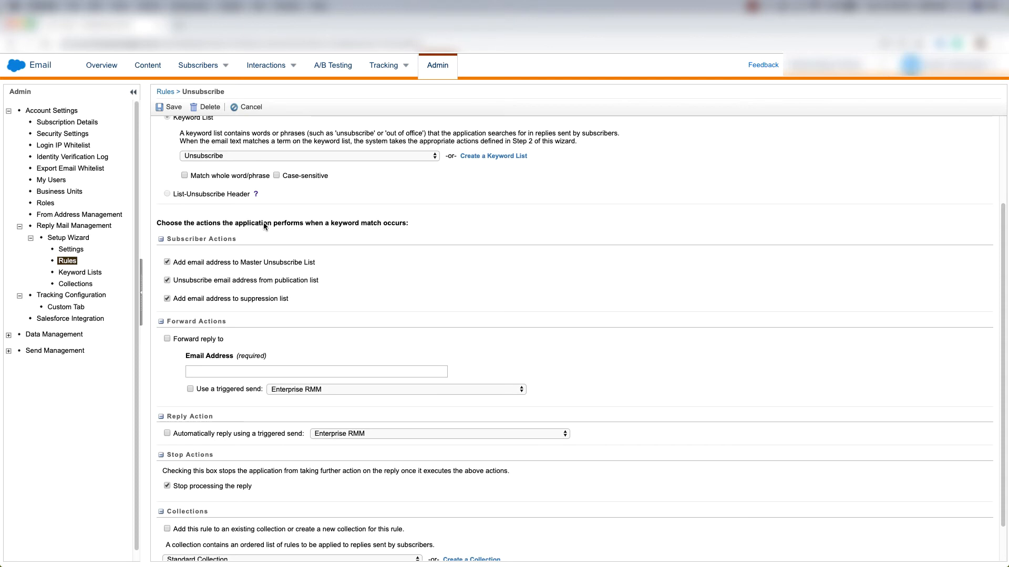
mouse_move(348, 224)
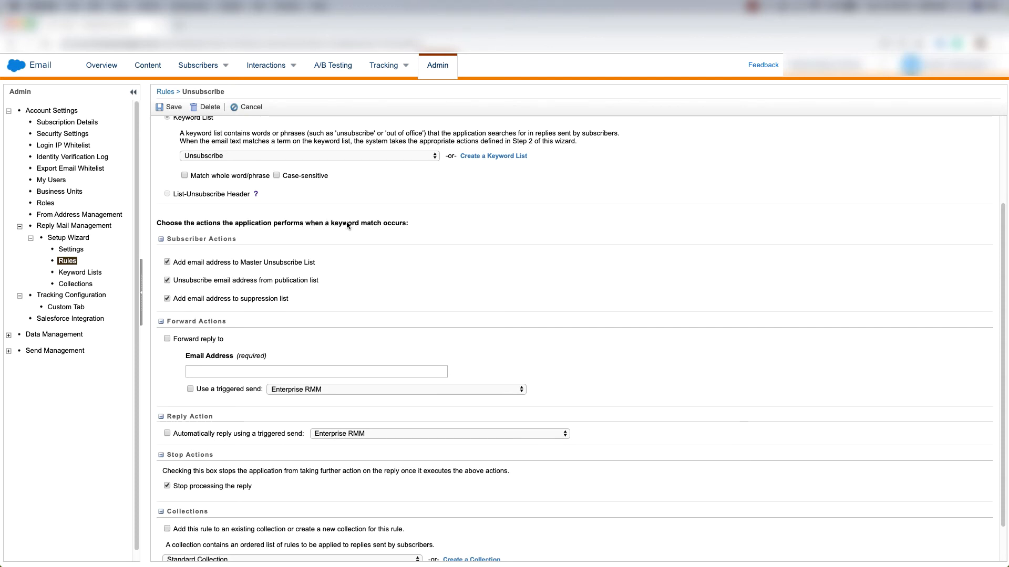
mouse_move(215, 264)
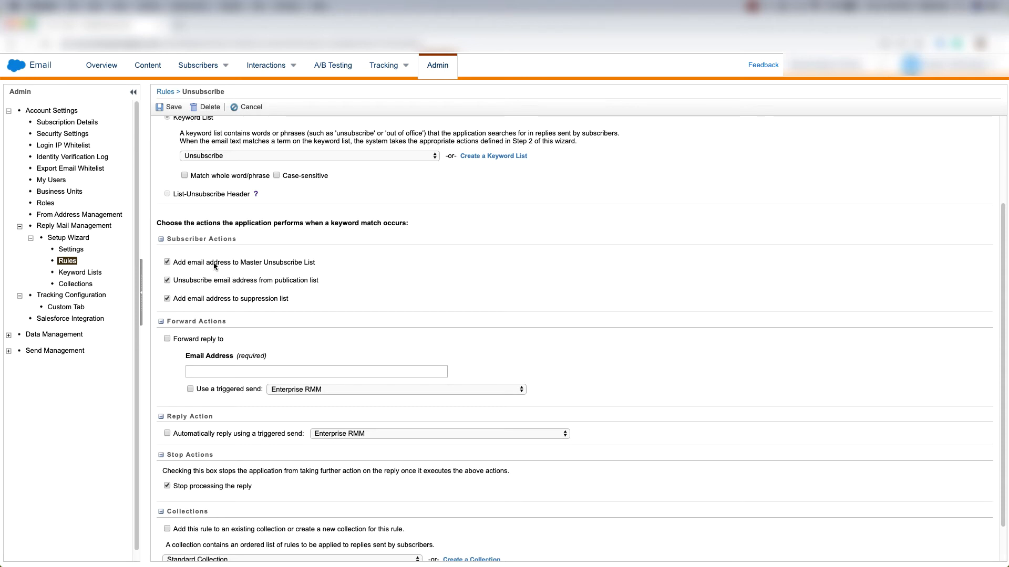
mouse_move(297, 266)
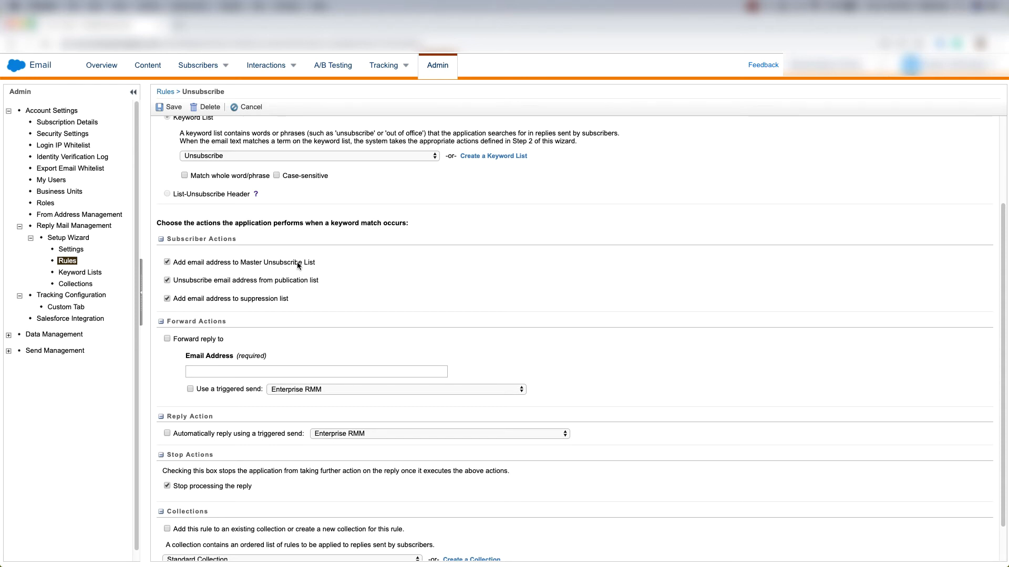
mouse_move(255, 287)
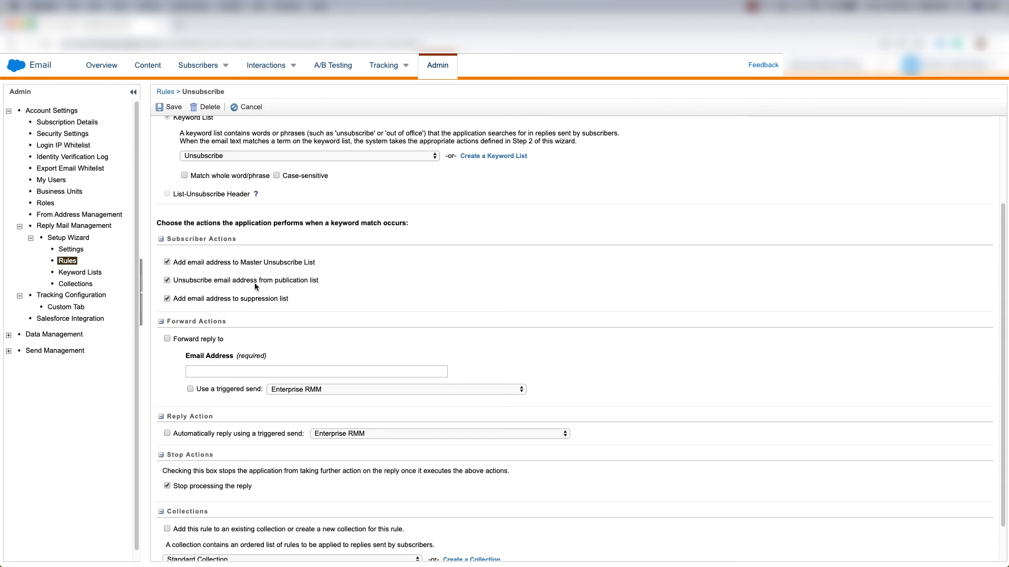
mouse_move(308, 286)
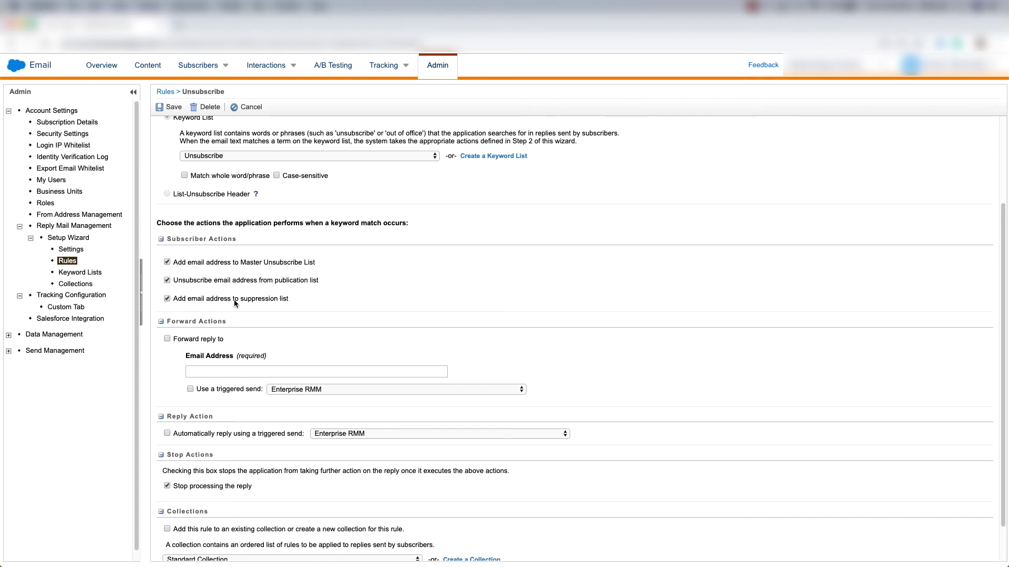
mouse_move(295, 303)
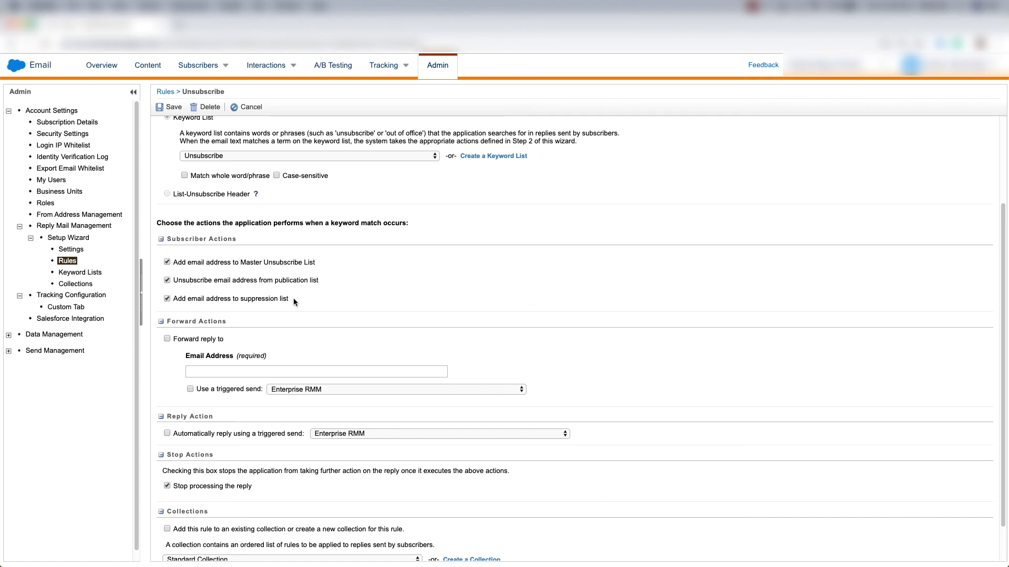
mouse_move(243, 305)
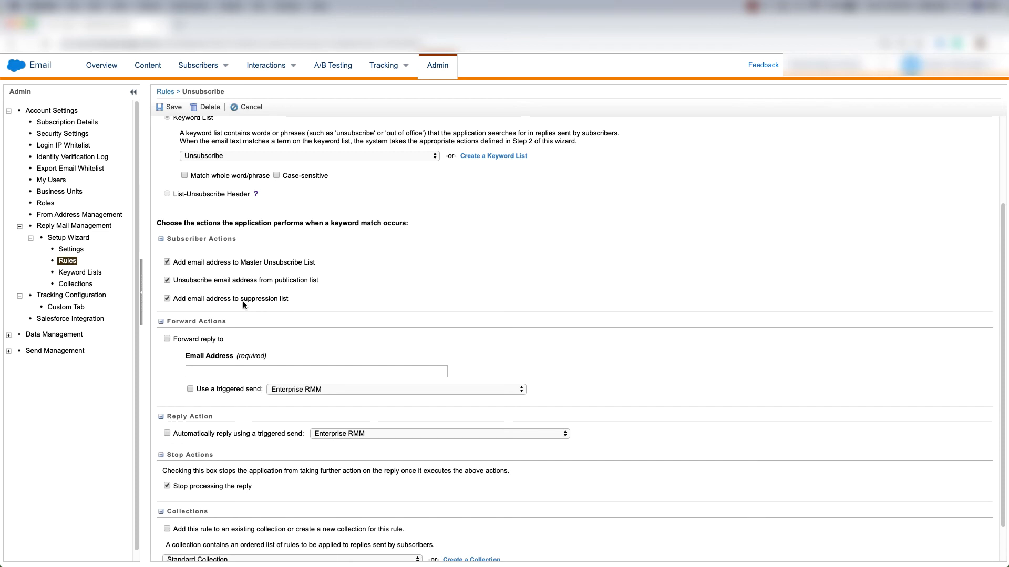
mouse_move(280, 307)
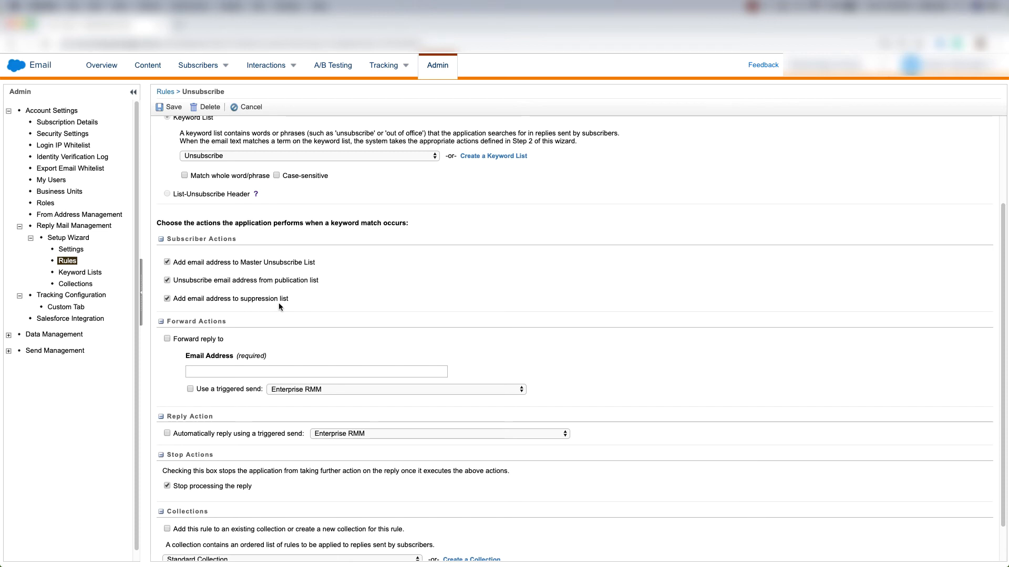
Enable 'Forward reply to' under Forward Actions, leaving the email address empty
scroll("down", 3)
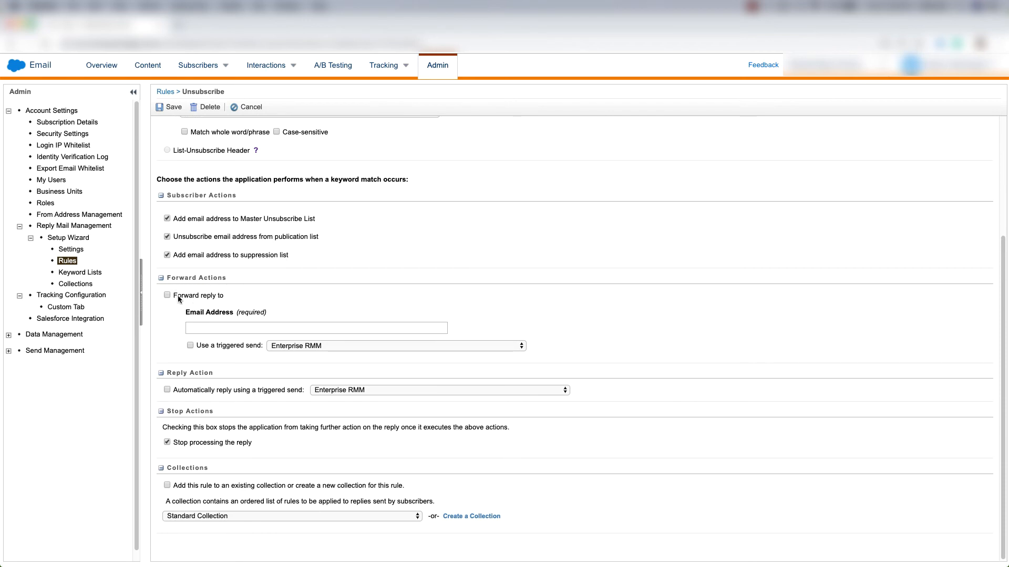
left_click(167, 295)
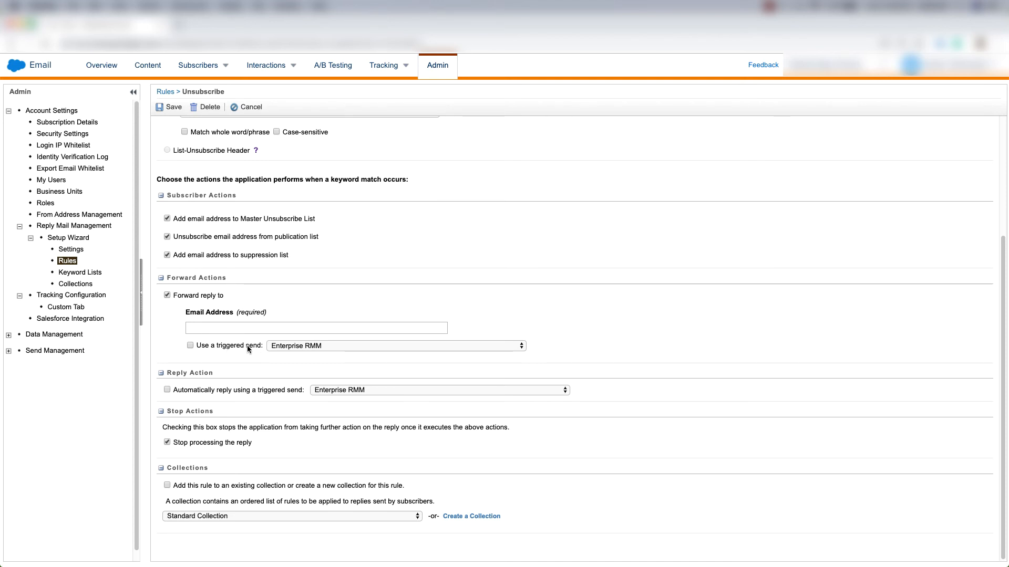
mouse_move(187, 377)
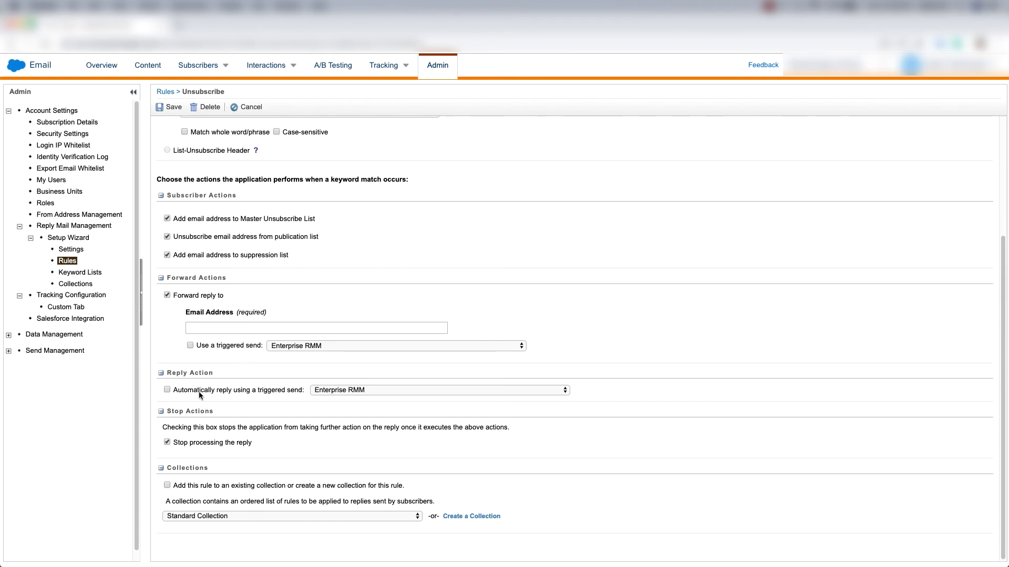
mouse_move(287, 397)
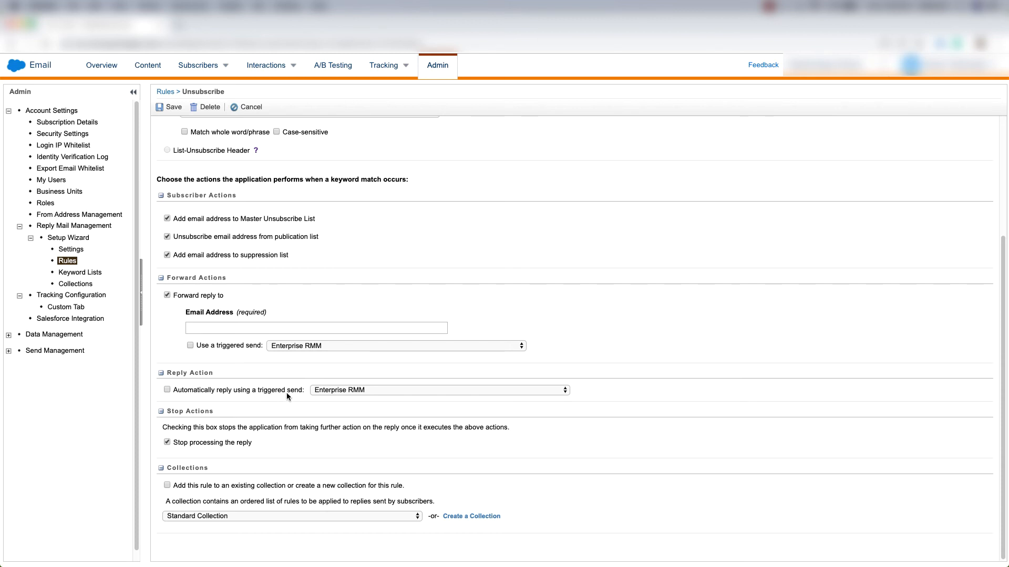
mouse_move(204, 420)
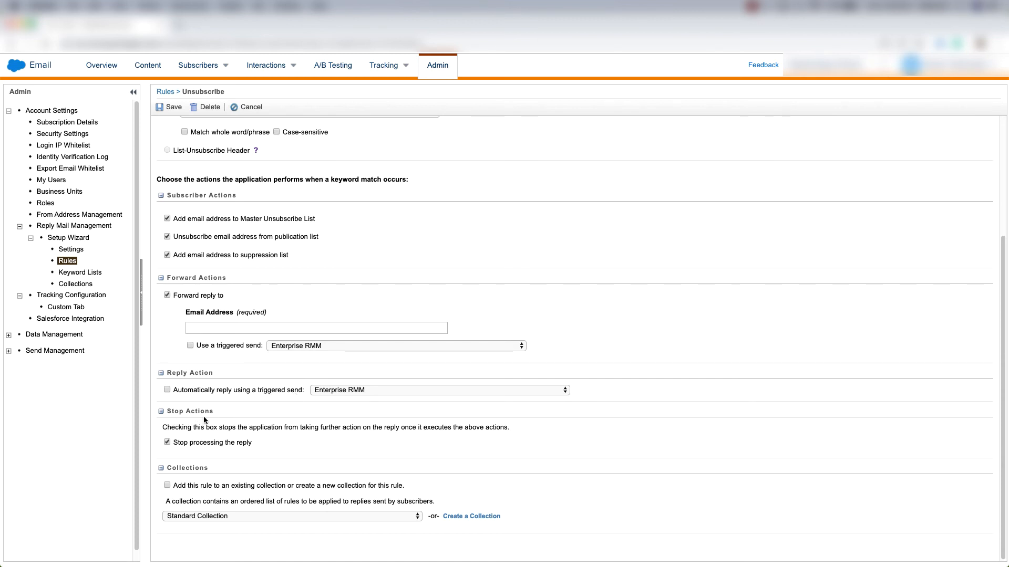
mouse_move(221, 433)
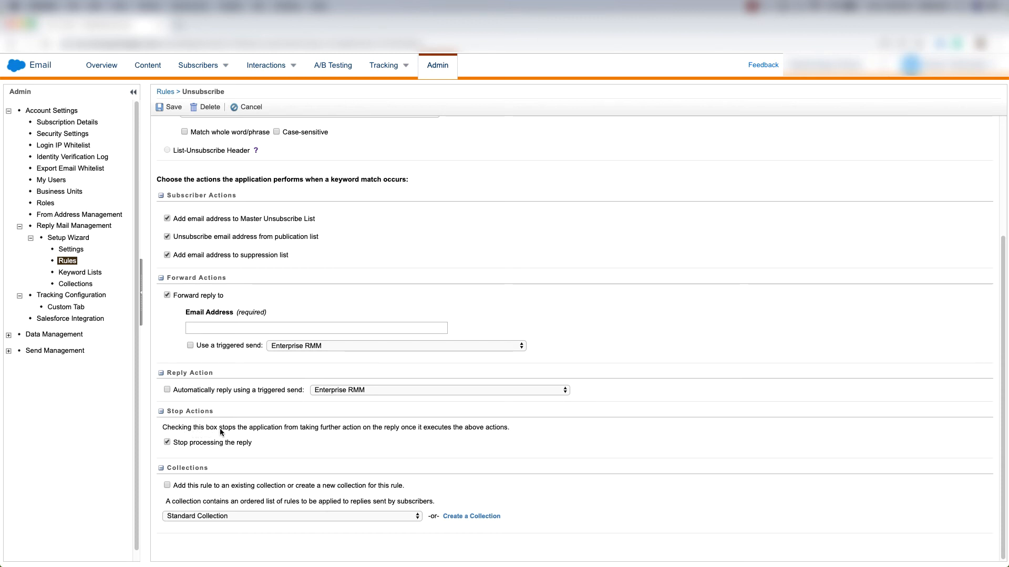
mouse_move(309, 431)
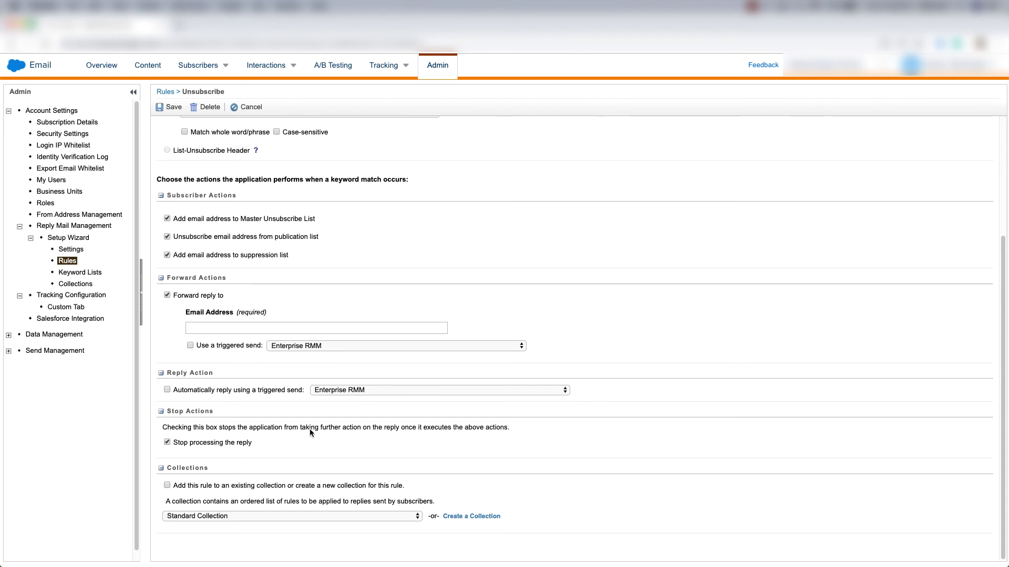
mouse_move(419, 435)
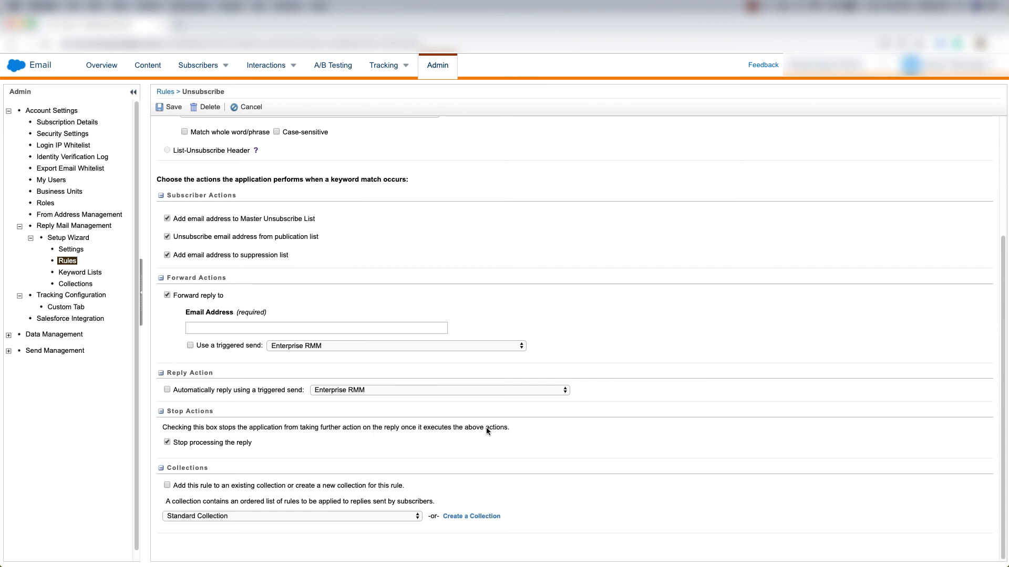
mouse_move(171, 473)
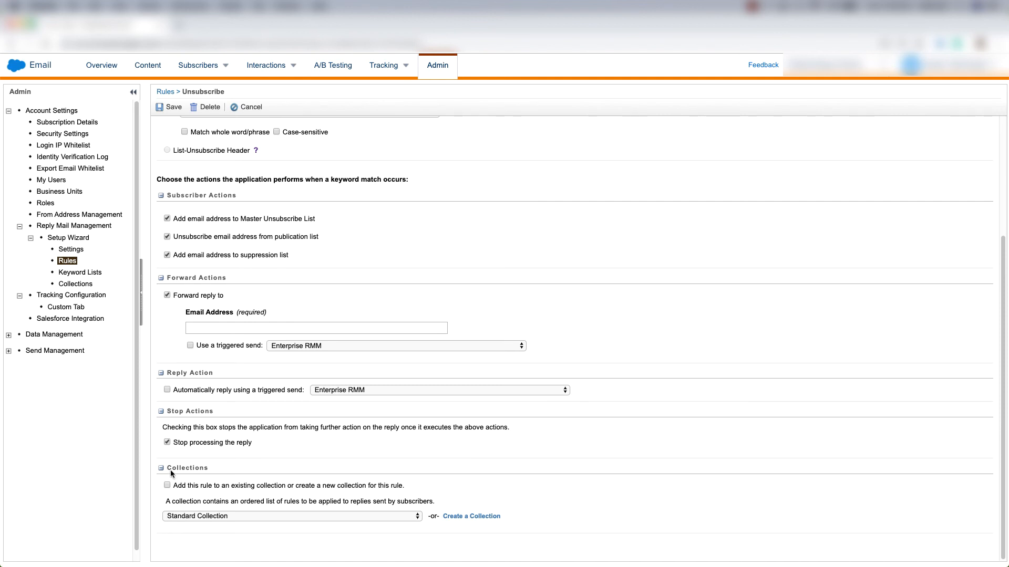
mouse_move(191, 493)
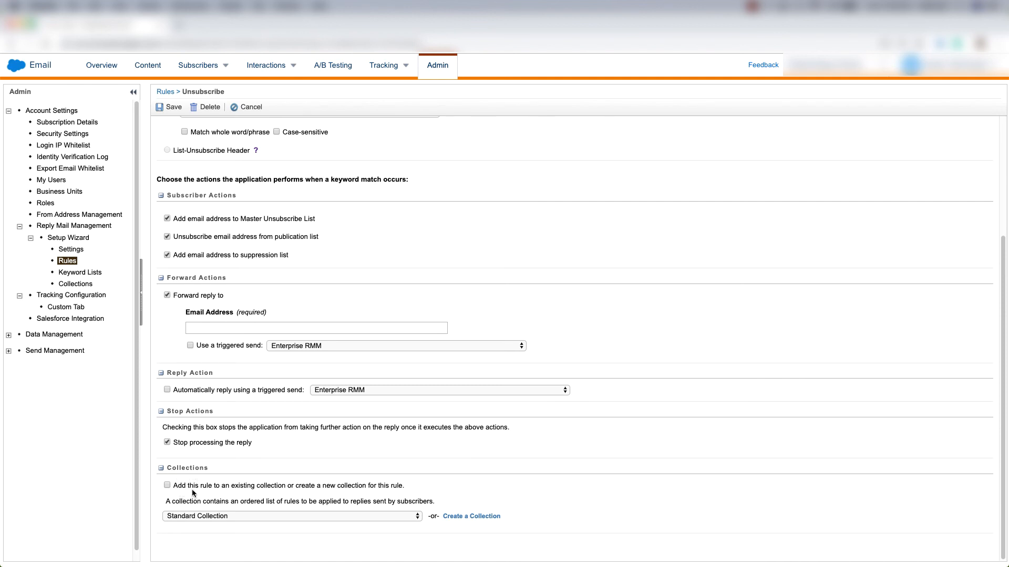
mouse_move(293, 492)
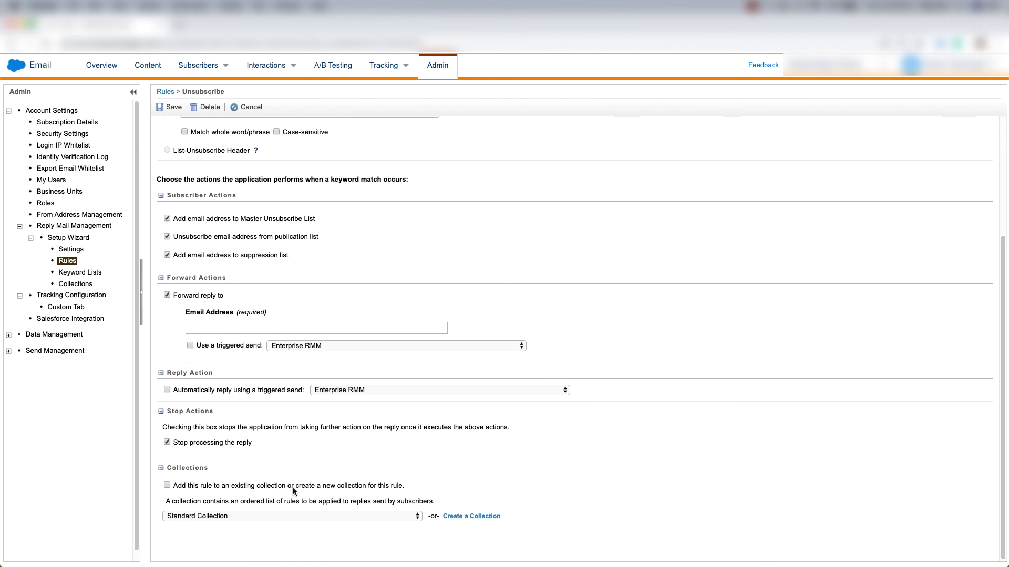
mouse_move(380, 494)
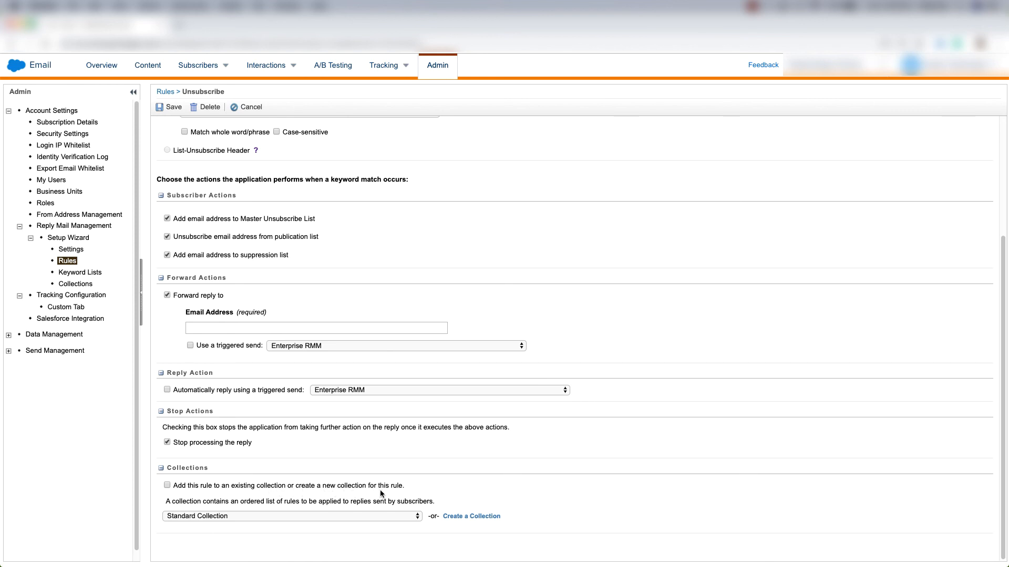
mouse_move(253, 507)
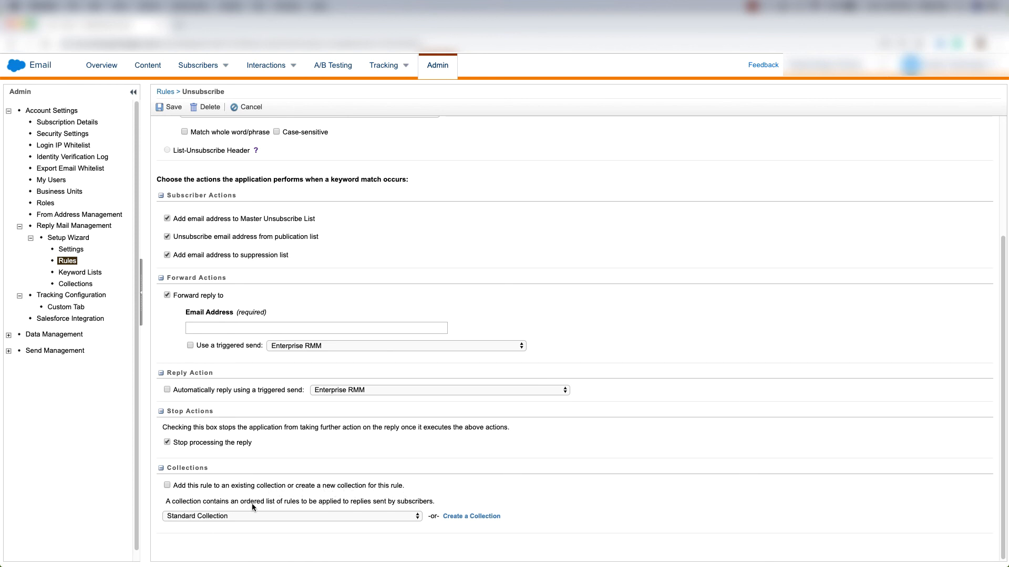
mouse_move(364, 510)
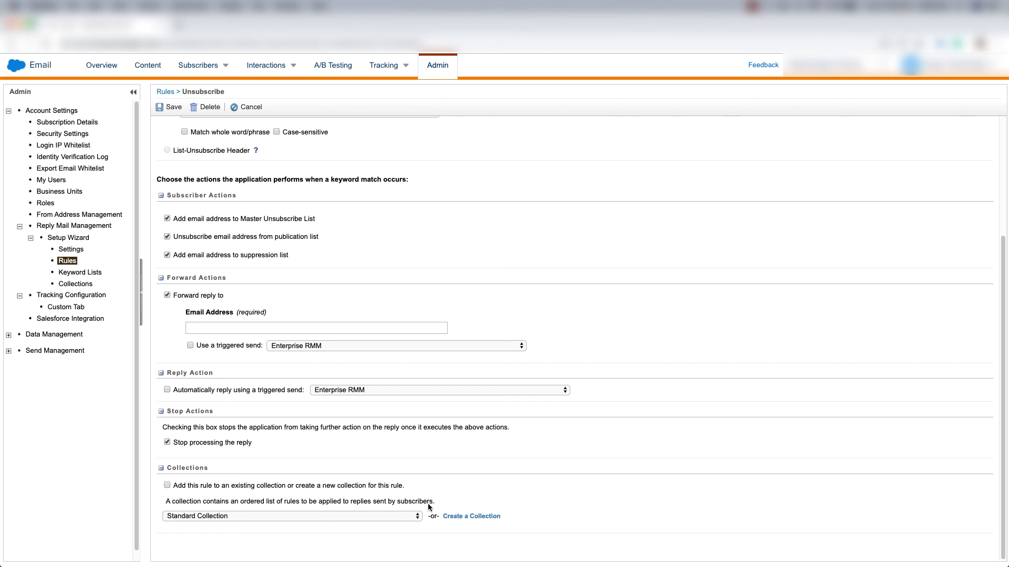
mouse_move(331, 515)
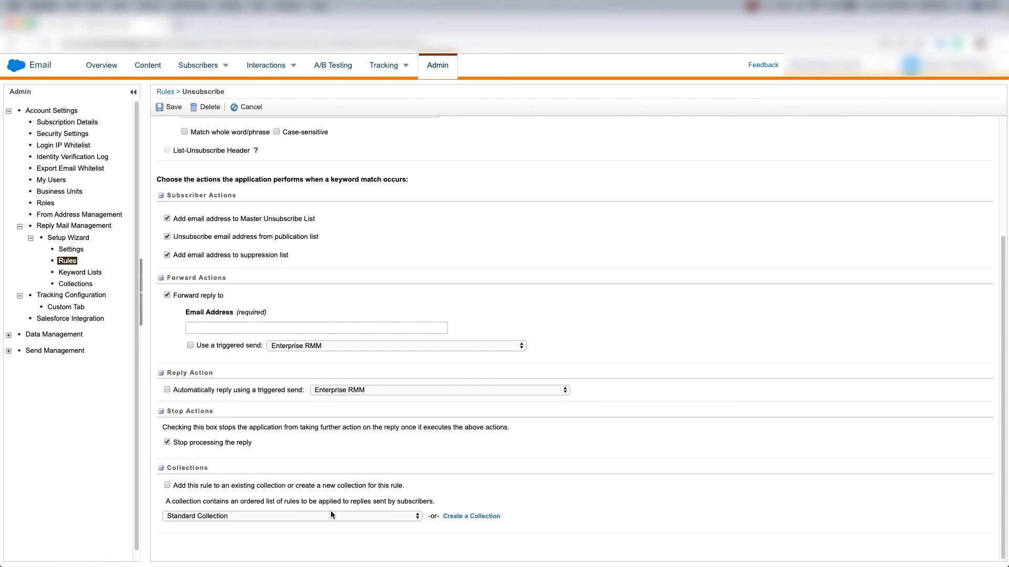
mouse_move(471, 518)
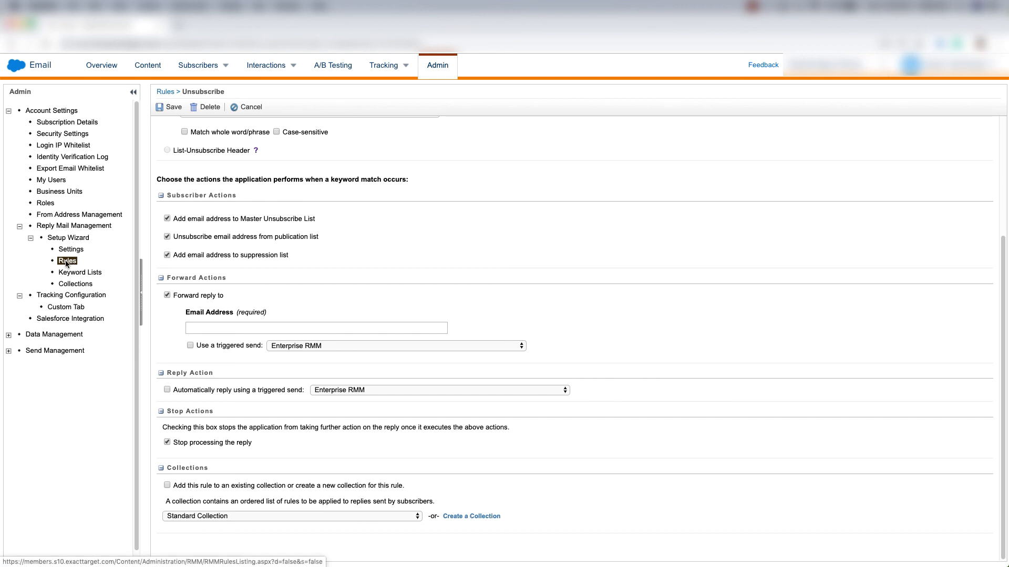
mouse_move(447, 87)
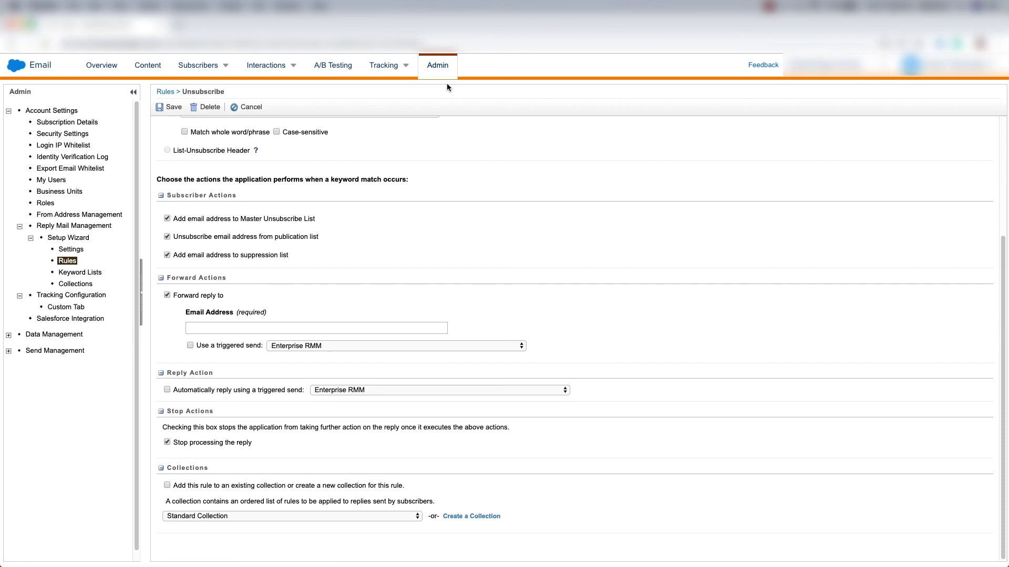